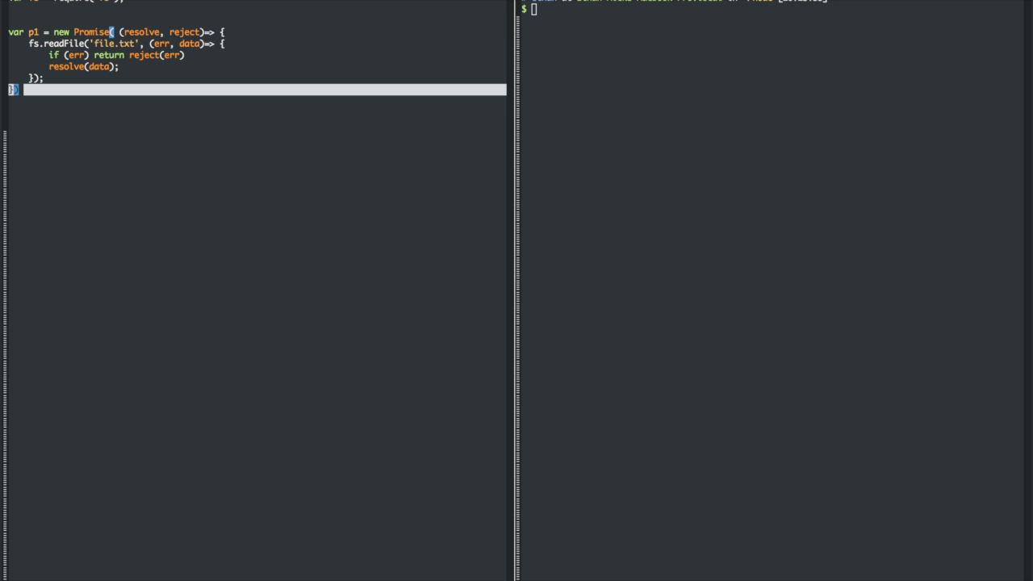
Chain a .then(function(data) { handler onto the p1 file-reading promise
{"action": "type", "text": ".then()"}
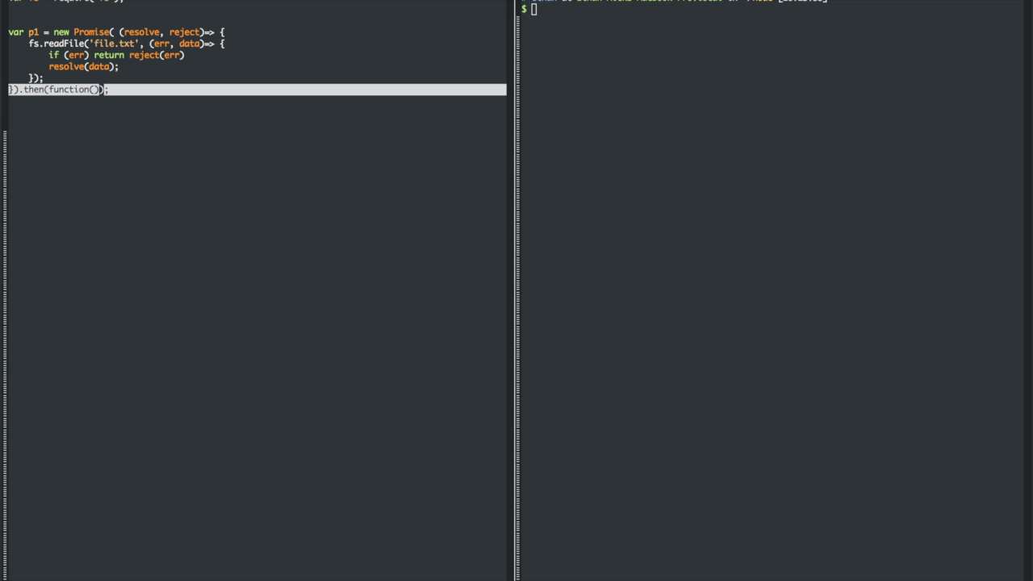
{"action": "type", "text": "data) {"}
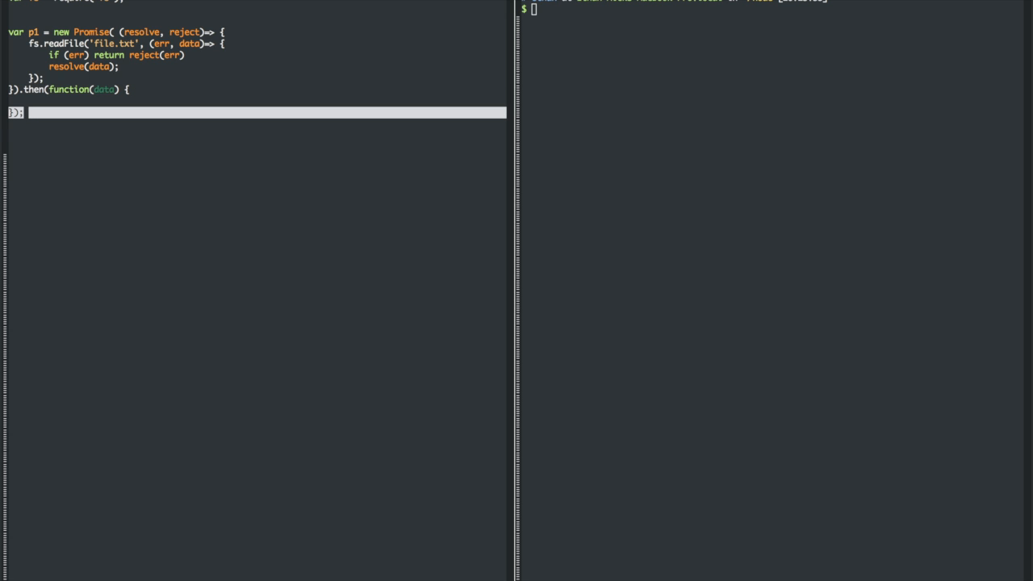
Add further .then(function(data) handlers, the first returning 10 and the second returning p2()
{"action": "type", "text": "}).then(function(data) {"}
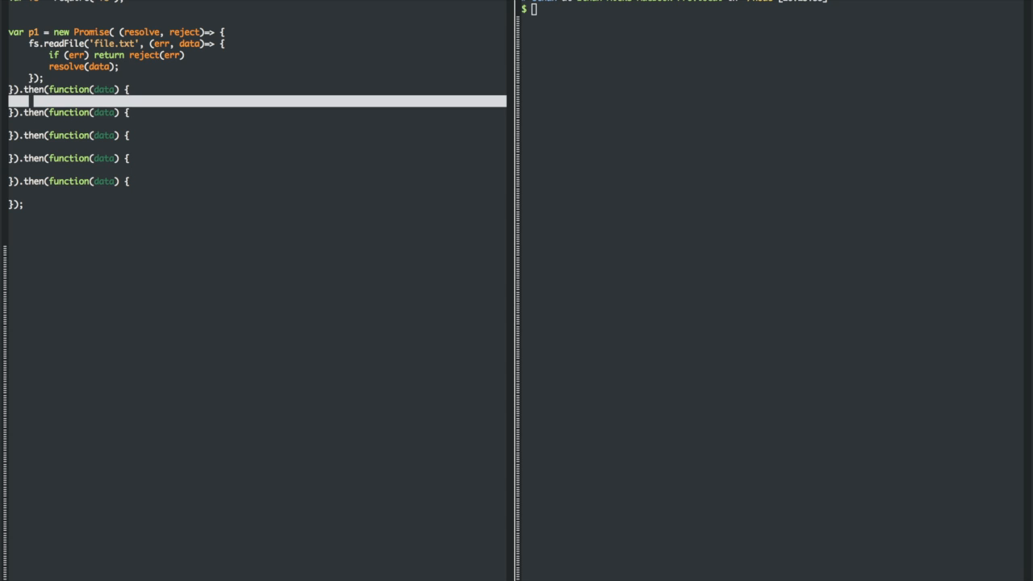
{"action": "type", "text": "return 10"}
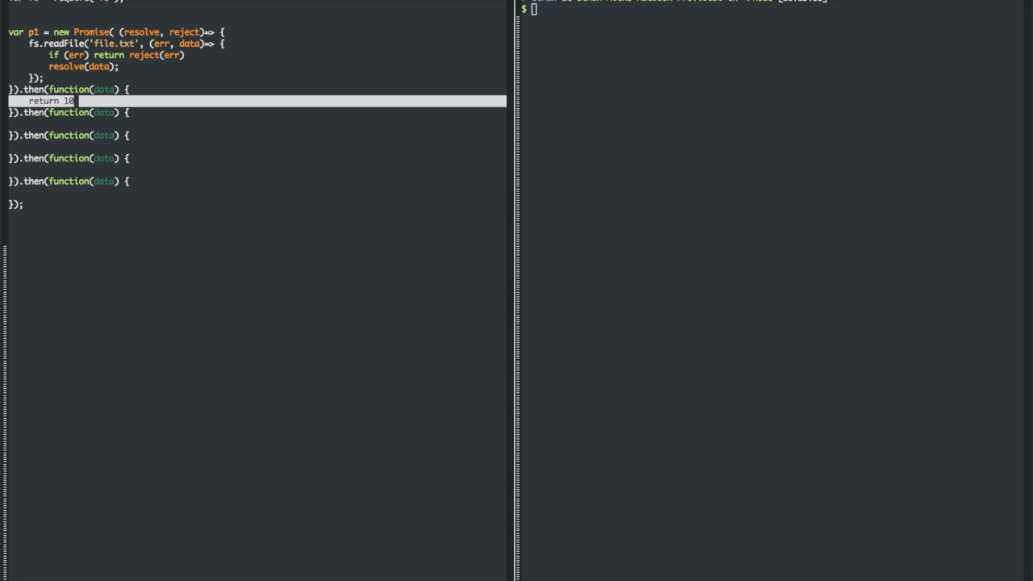
{"action": "key", "text": "Down"}
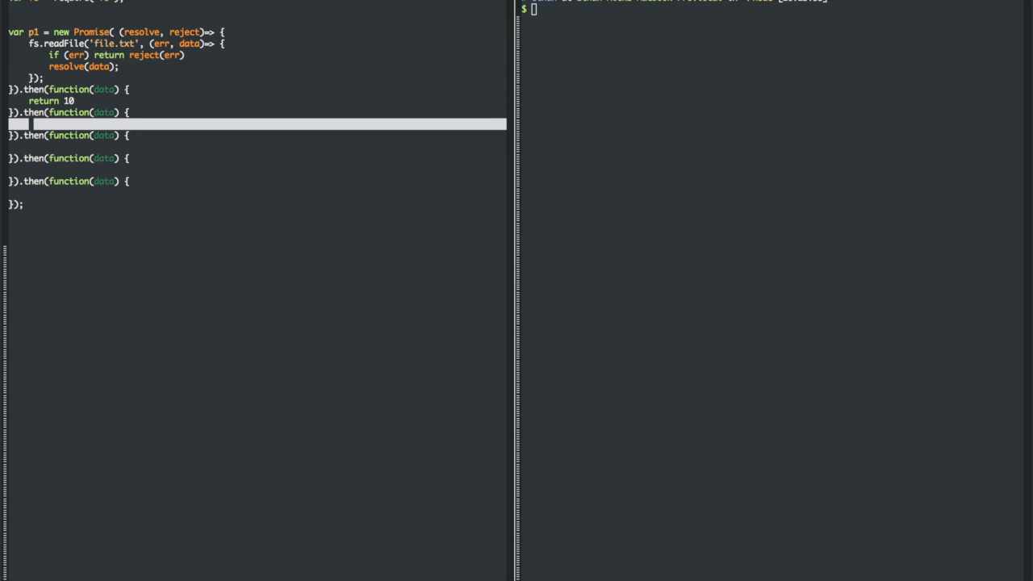
{"action": "type", "text": "p2();"}
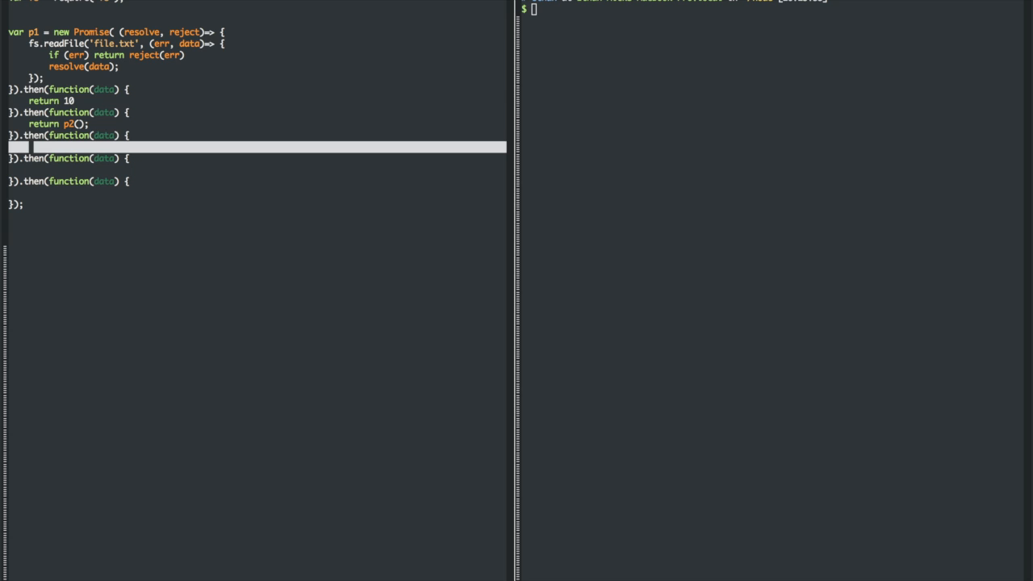
Make the third handler return p3()
{"action": "type", "text": "return p"}
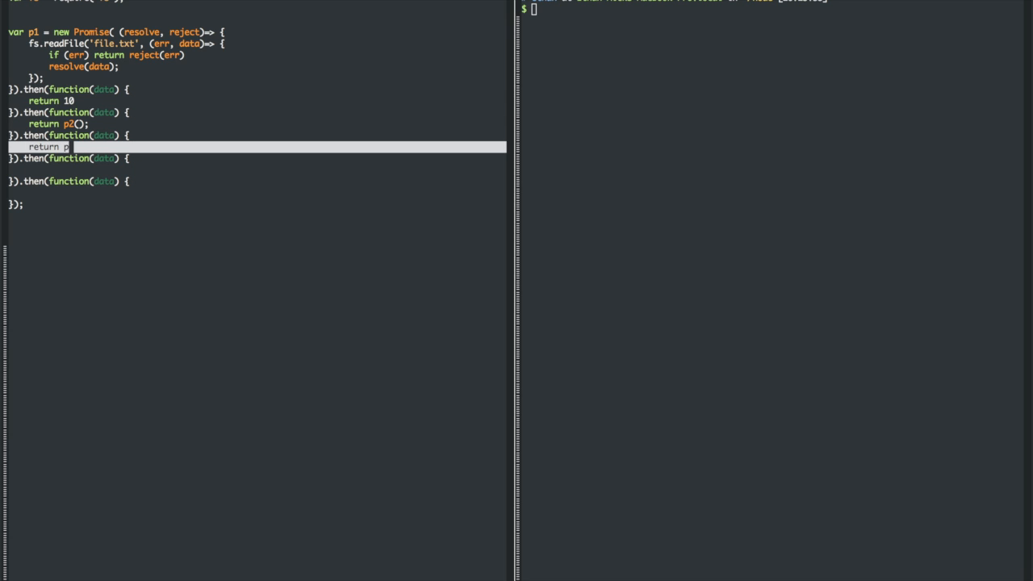
{"action": "type", "text": "3();"}
{"action": "left_click", "coordinate": [257, 203]}
{"action": "type", "text": ".catch()"}
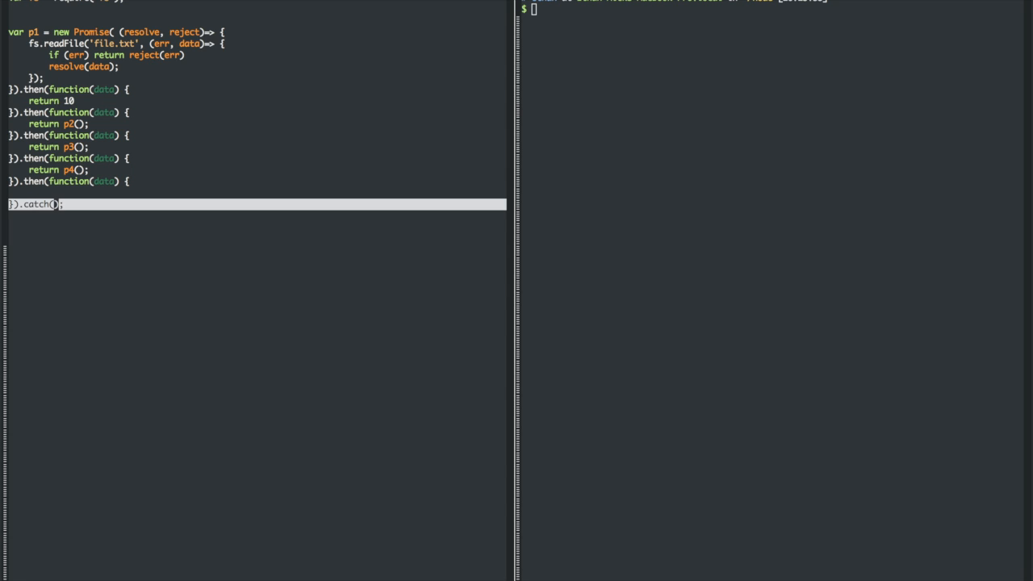
Give .catch a function(err) callback containing a // Handle Error comment
{"action": "type", "text": "function(err"}
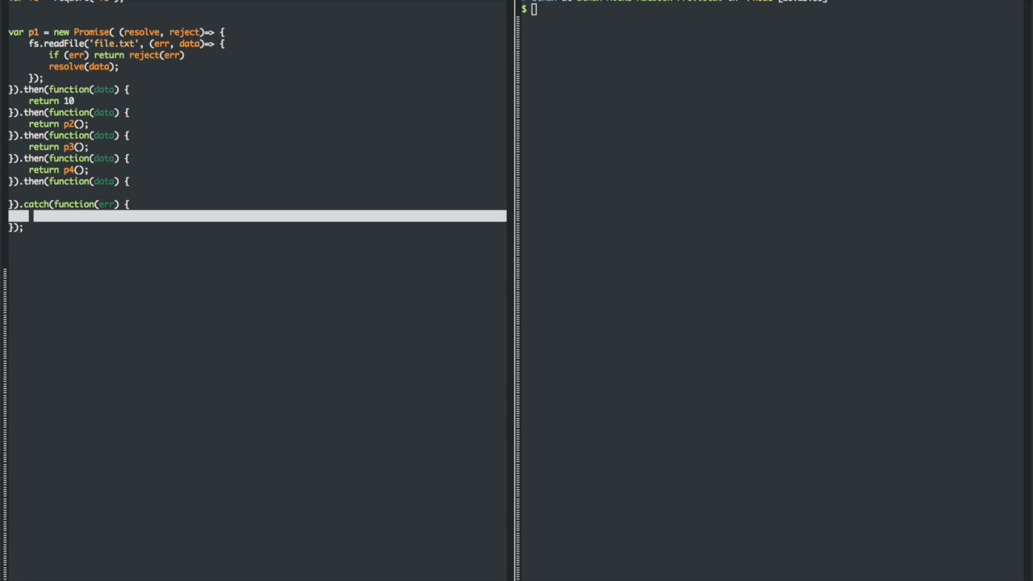
{"action": "type", "text": "// Handle H"}
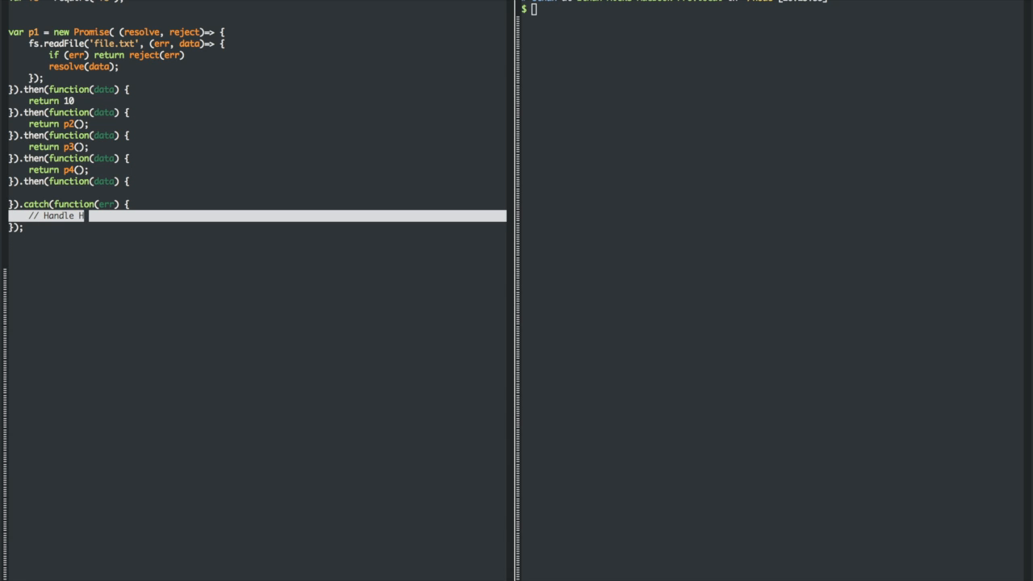
{"action": "type", "text": "Error"}
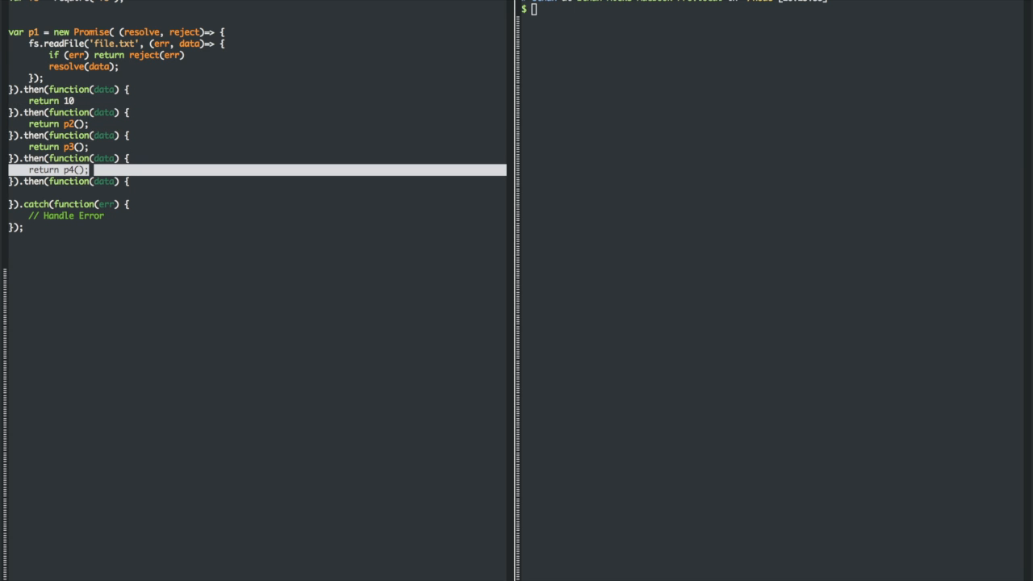
{"action": "key", "text": "Down"}
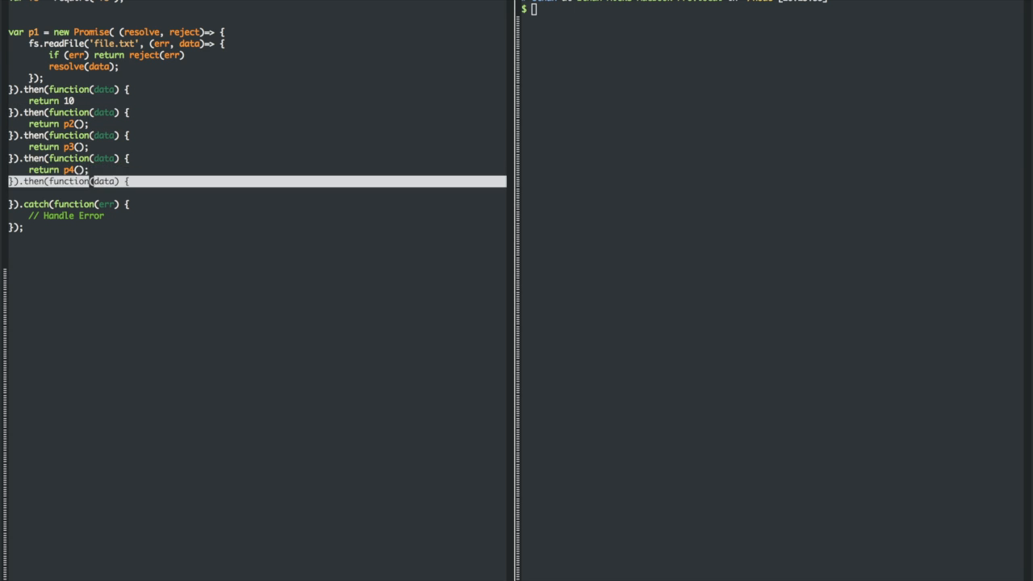